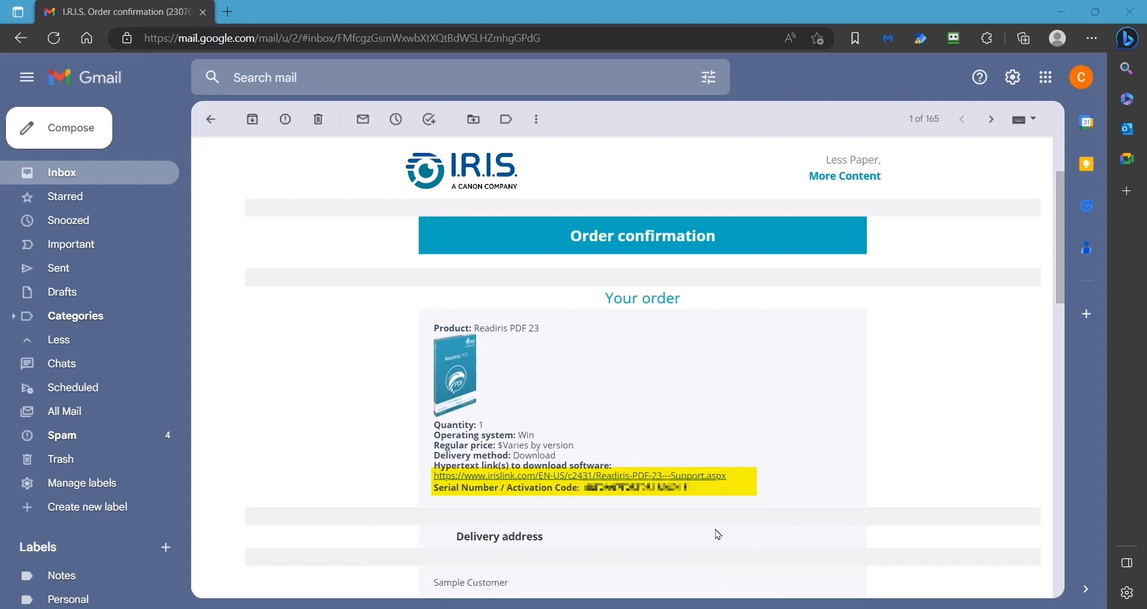
- From the order email's download link, reach the support page and choose the Windows download
left_click(579, 476)
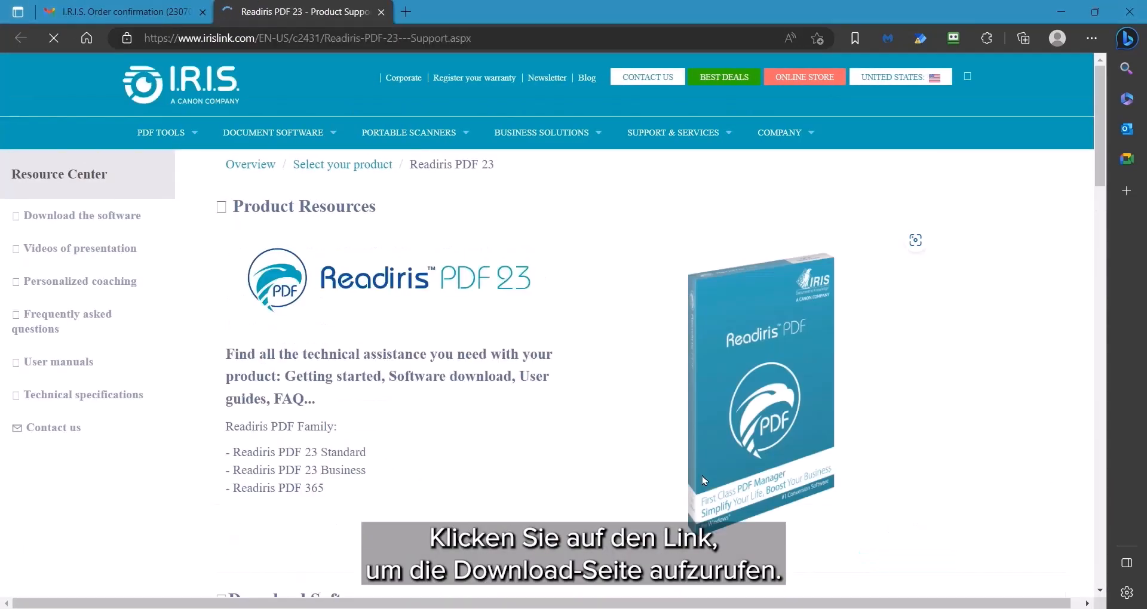
scroll("down", 3)
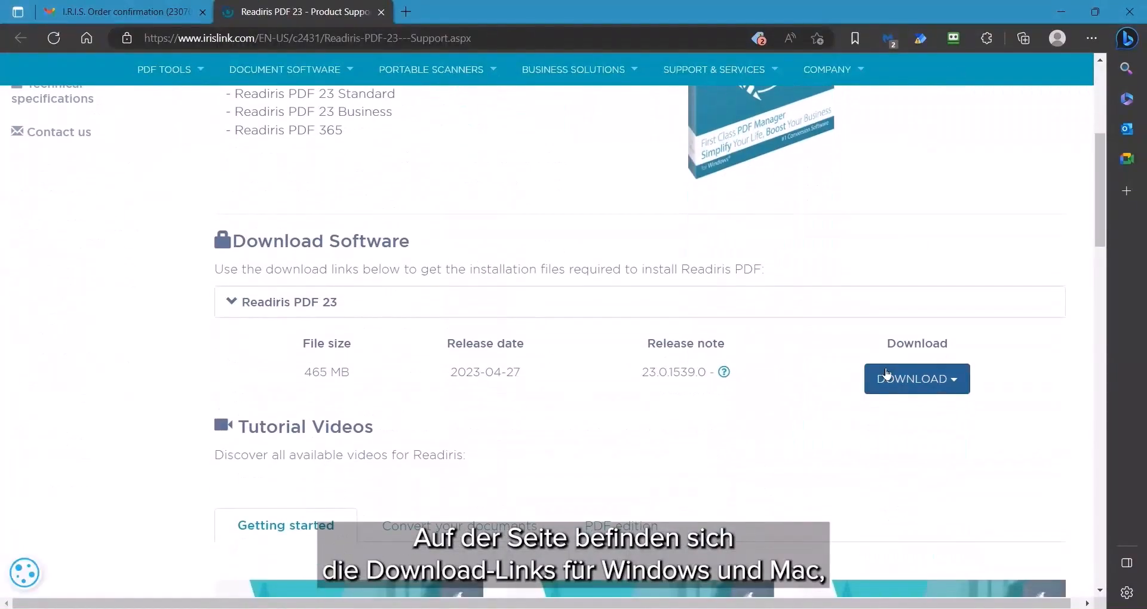
left_click(917, 379)
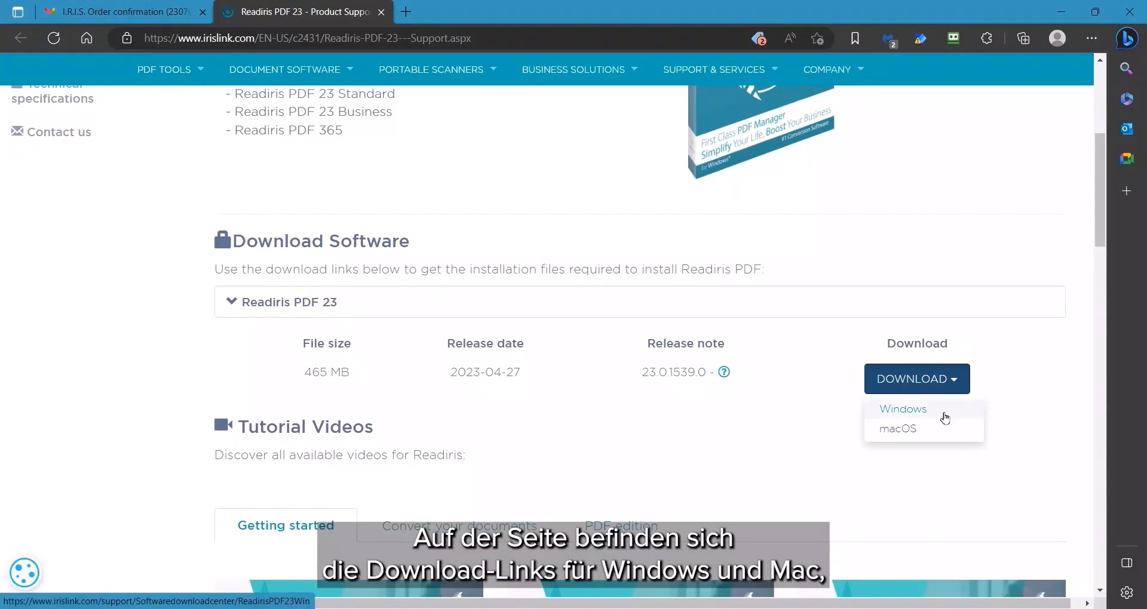
scroll("down", 3)
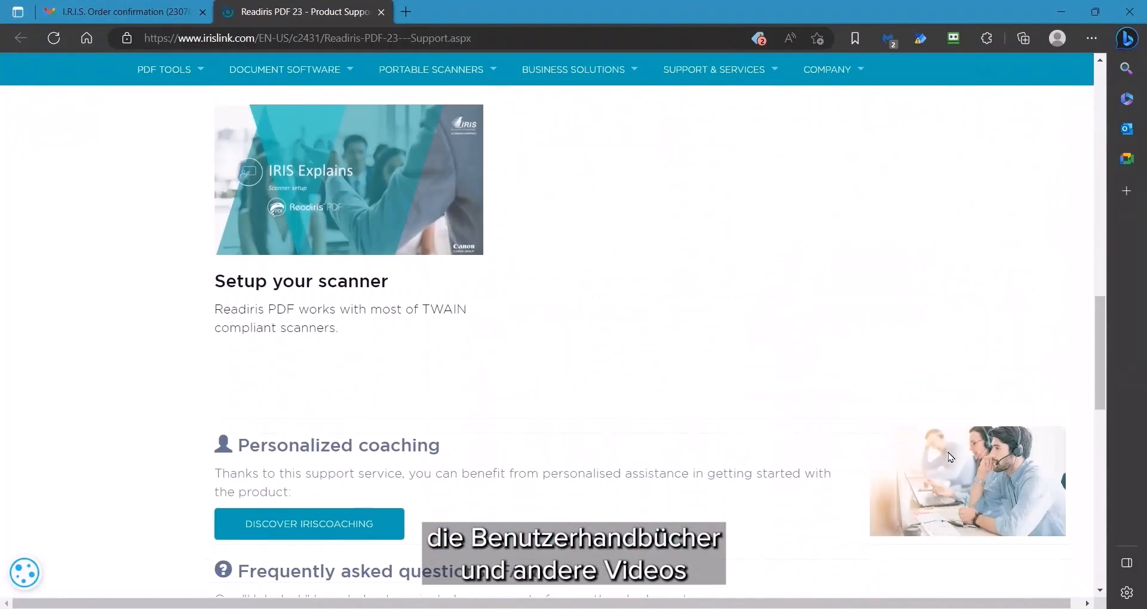
scroll("down", 3)
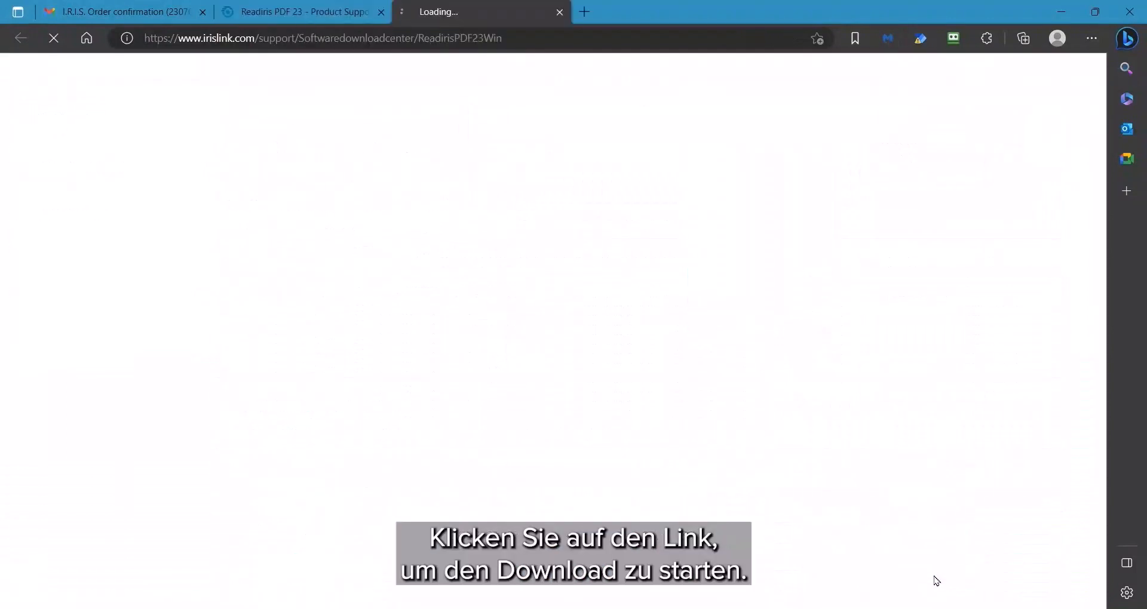
- Wait for Readiris-PDF-23-23.0.1539_Win.msi to finish downloading in Edge and show it in Downloads
left_click(916, 543)
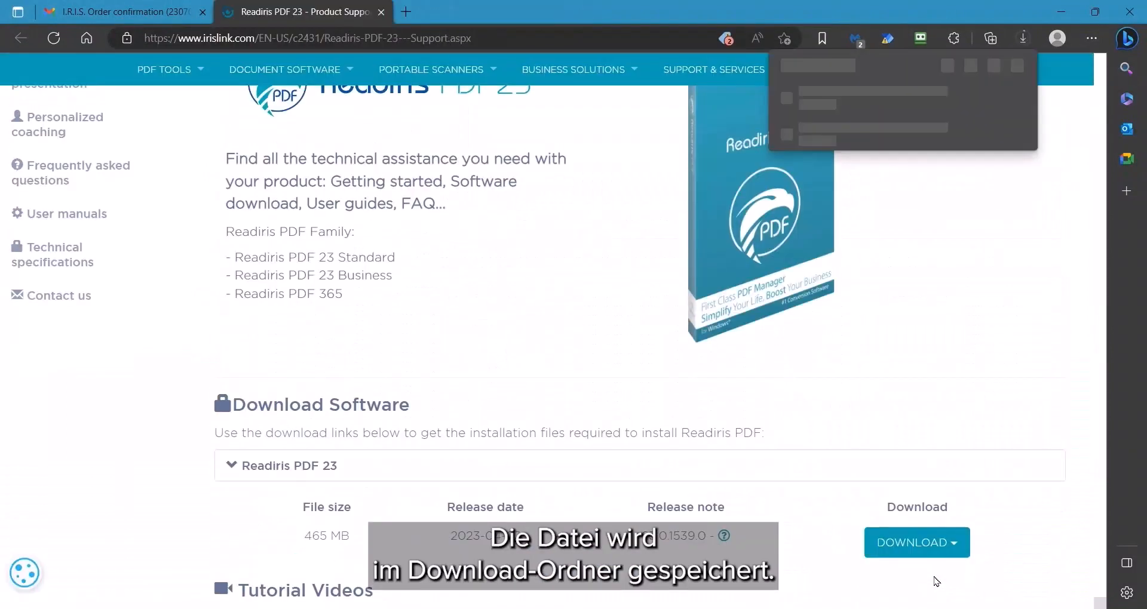
left_click(912, 543)
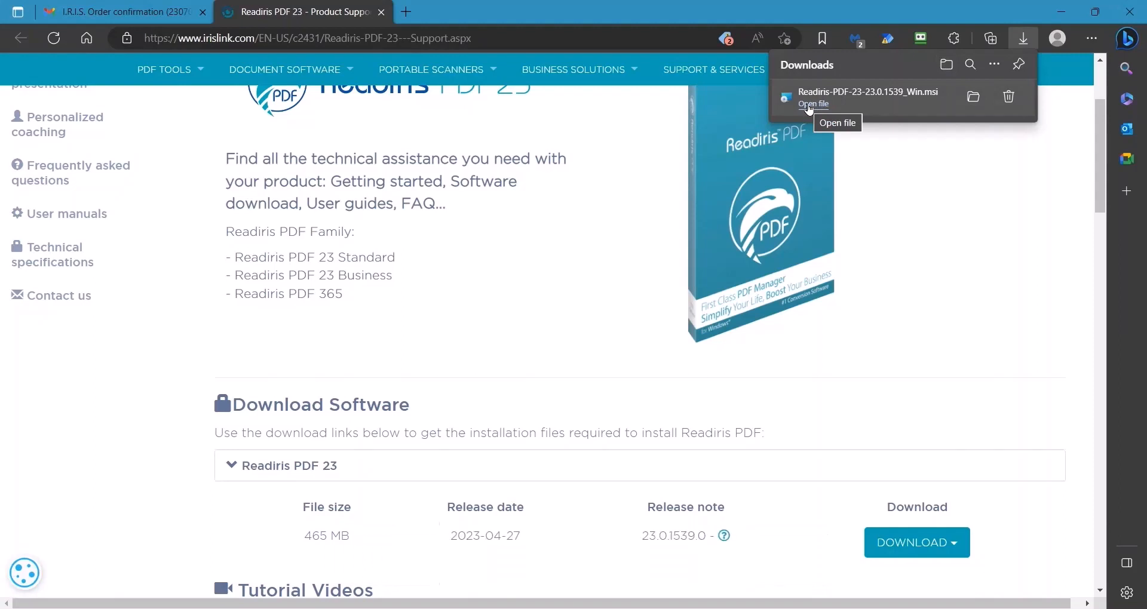
- Run the downloaded .msi and complete the Readiris PDF 23 Setup Wizard through Finish
left_click(814, 103)
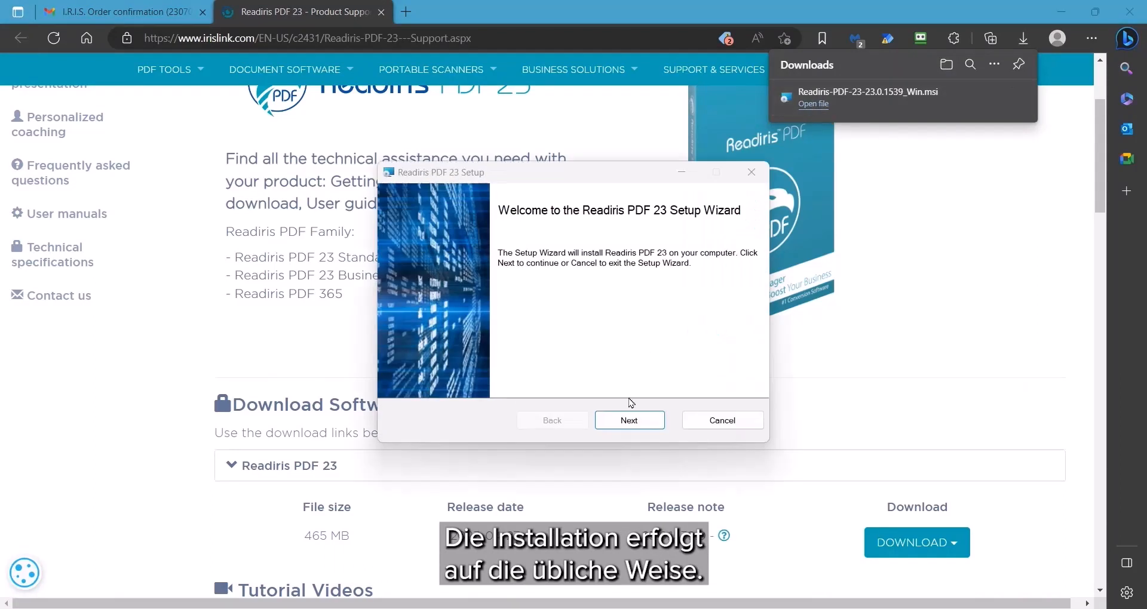
left_click(629, 419)
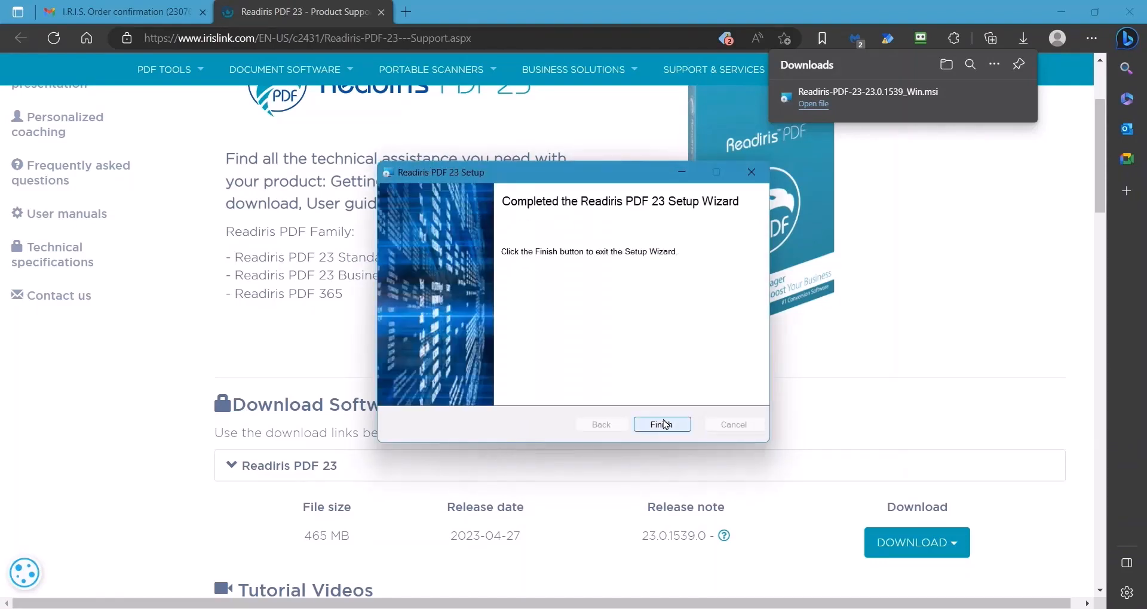
left_click(661, 425)
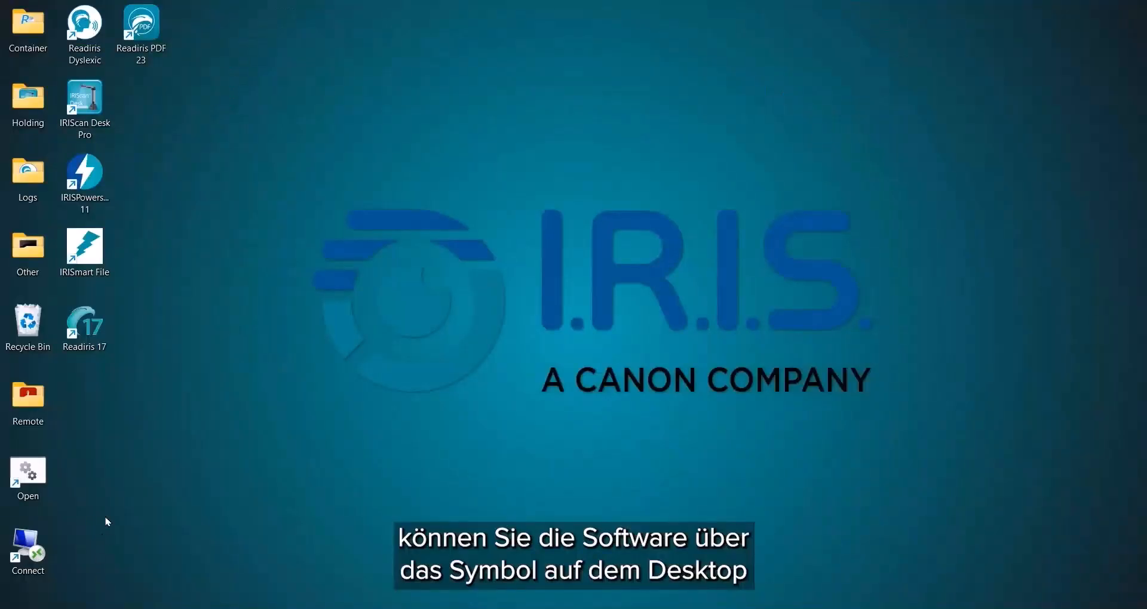
- Launch Readiris PDF 23 from the Start menu, reaching its Reader-mode prompt
left_click(141, 27)
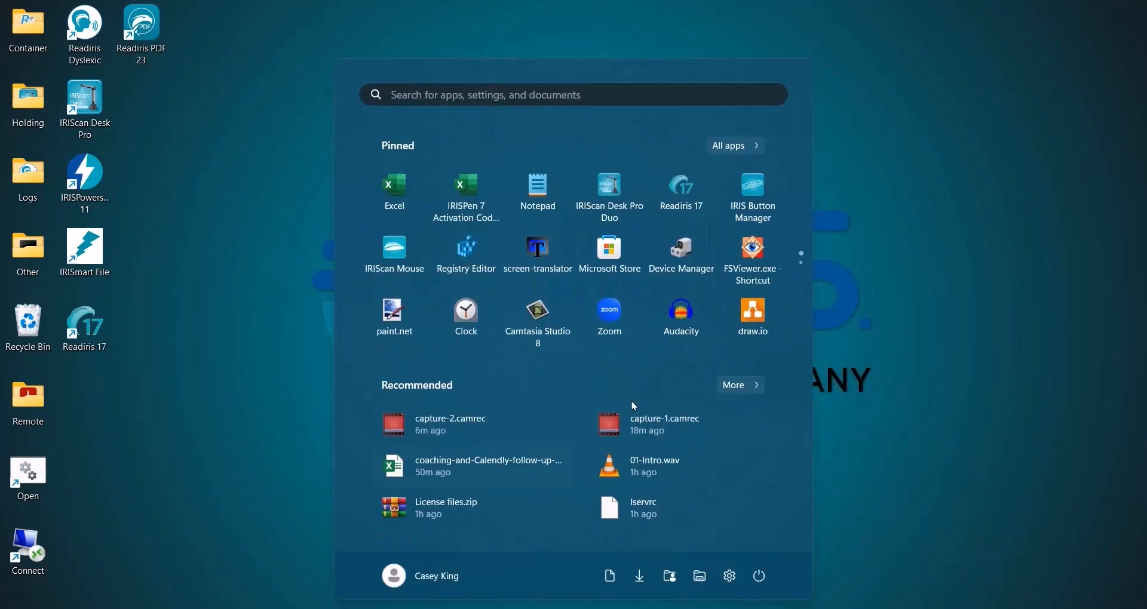
left_click(734, 145)
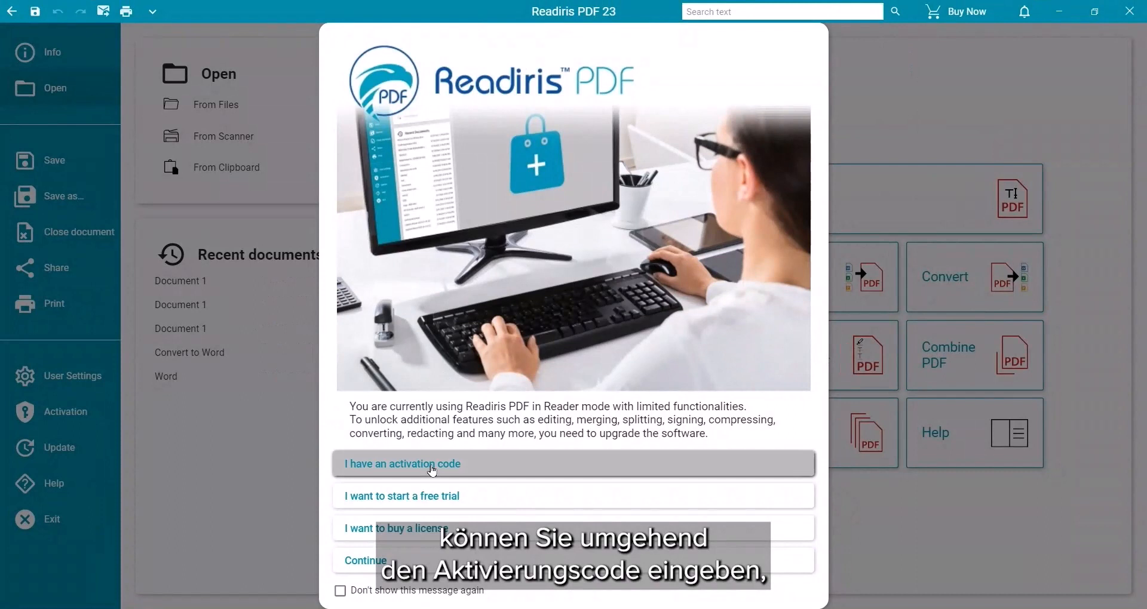
- Activate Readiris PDF 23 with the activation code and dismiss the 'Activation successful' message
left_click(403, 464)
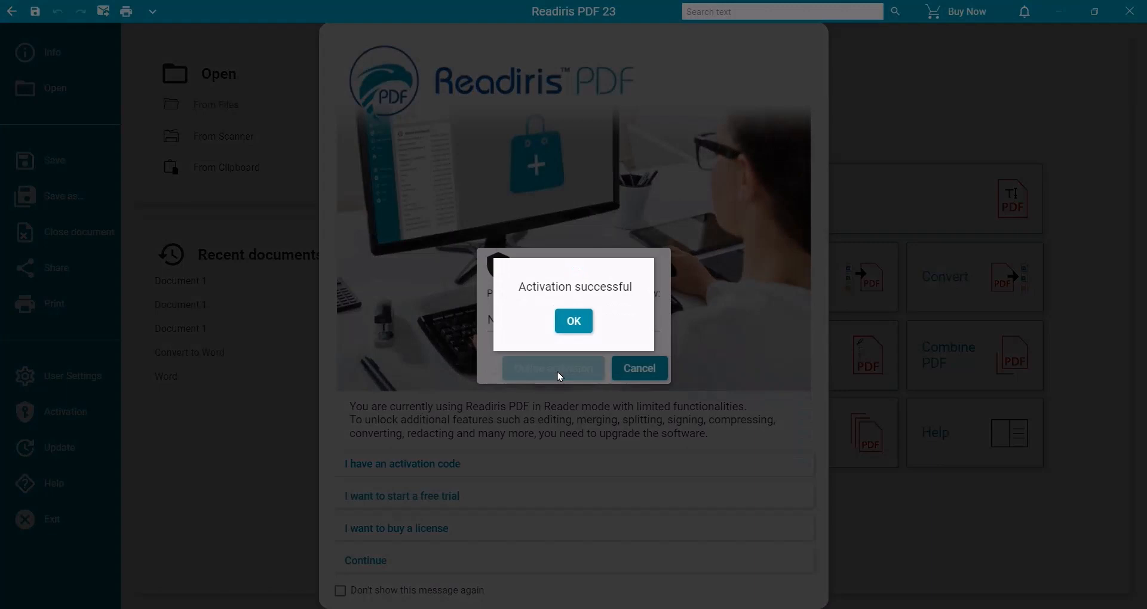
left_click(572, 321)
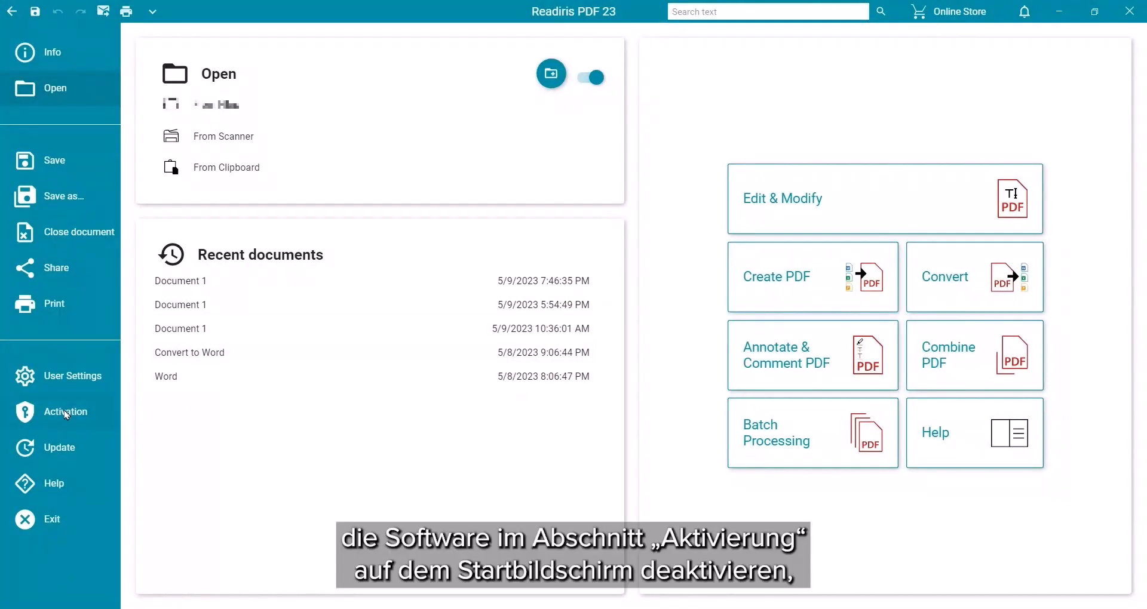
- On the Activation screen, paste the code and deactivate online, leaving Activated: False, Edition: Reader
left_click(65, 412)
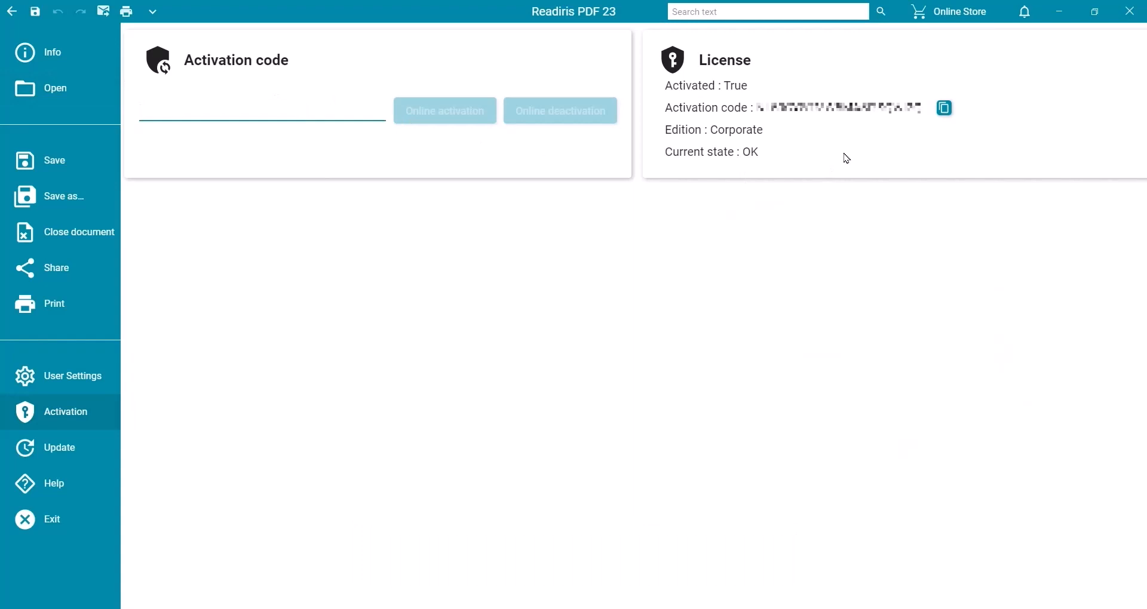
mouse_move(944, 108)
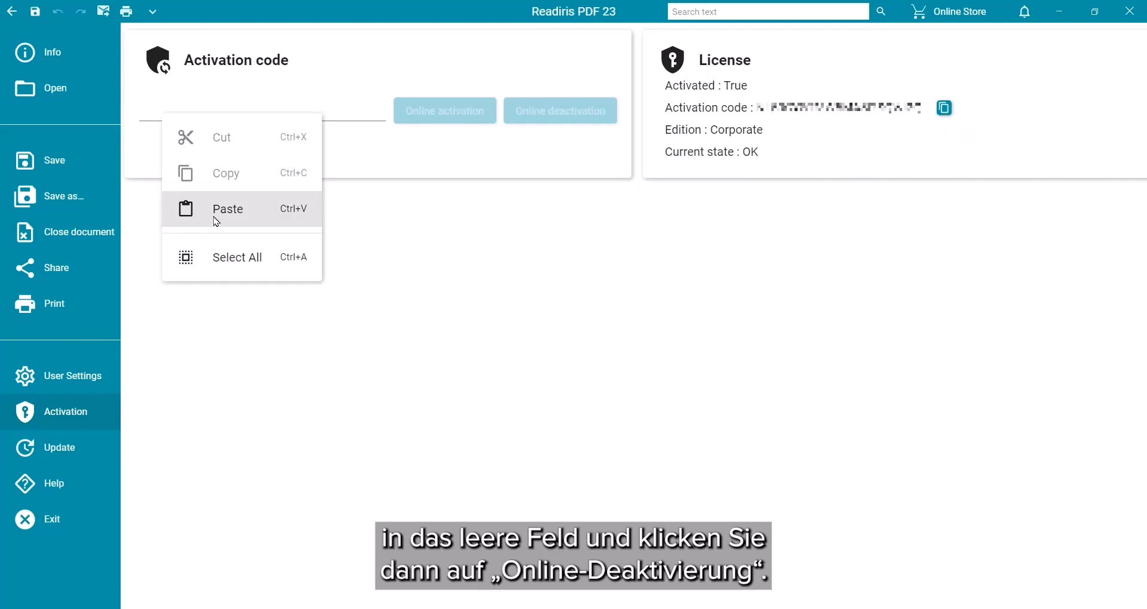
left_click(227, 208)
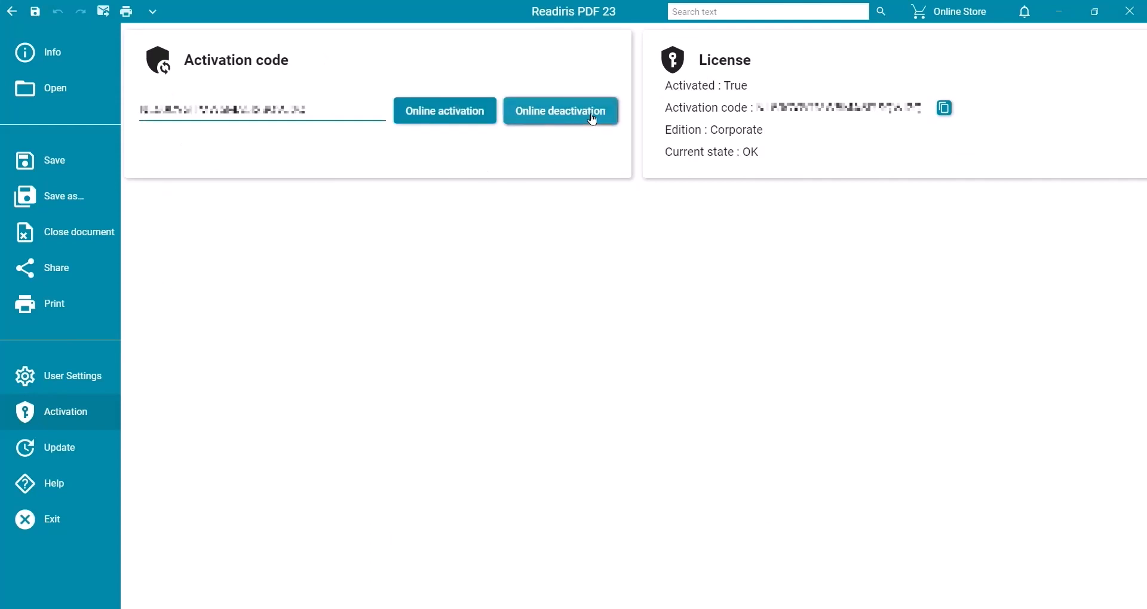
left_click(560, 110)
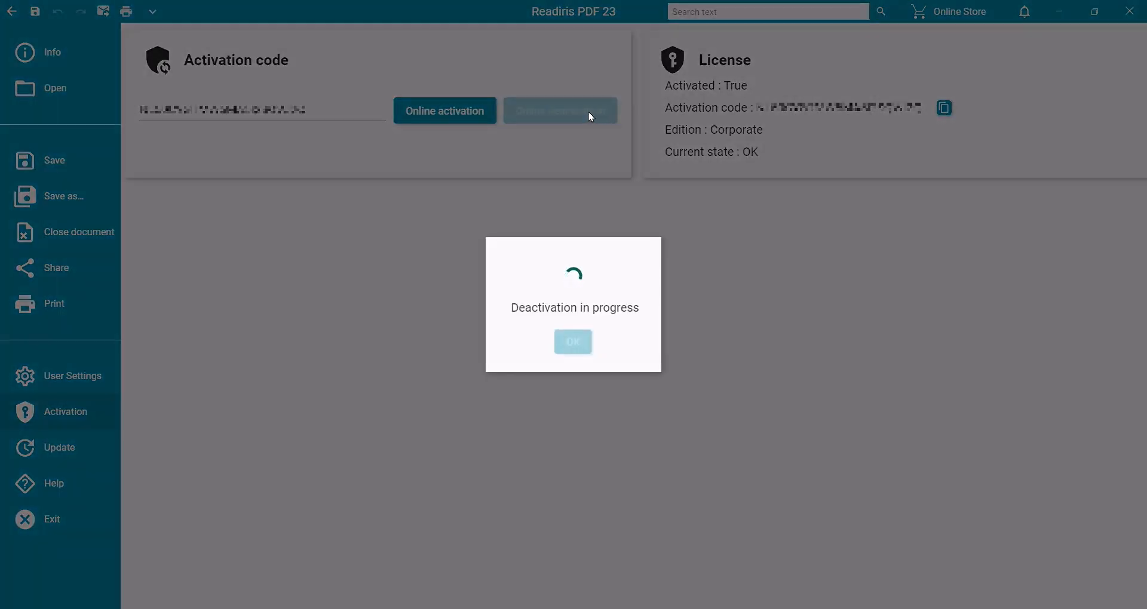
left_click(573, 342)
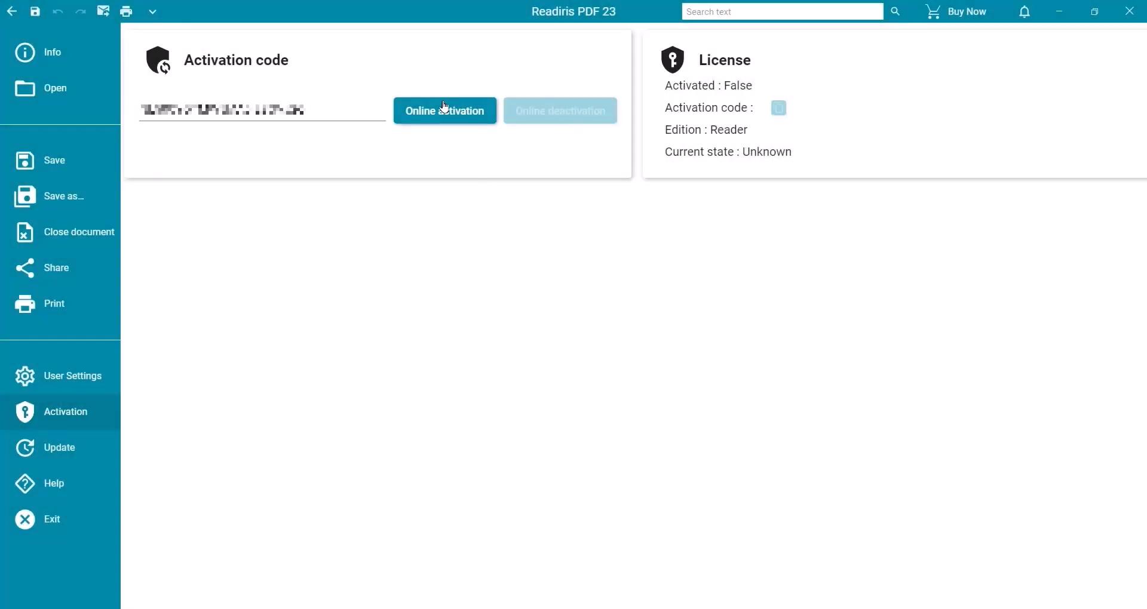
- Reactivate online with the same code, restoring Activated: True, Edition: Corporate, state OK
left_click(445, 110)
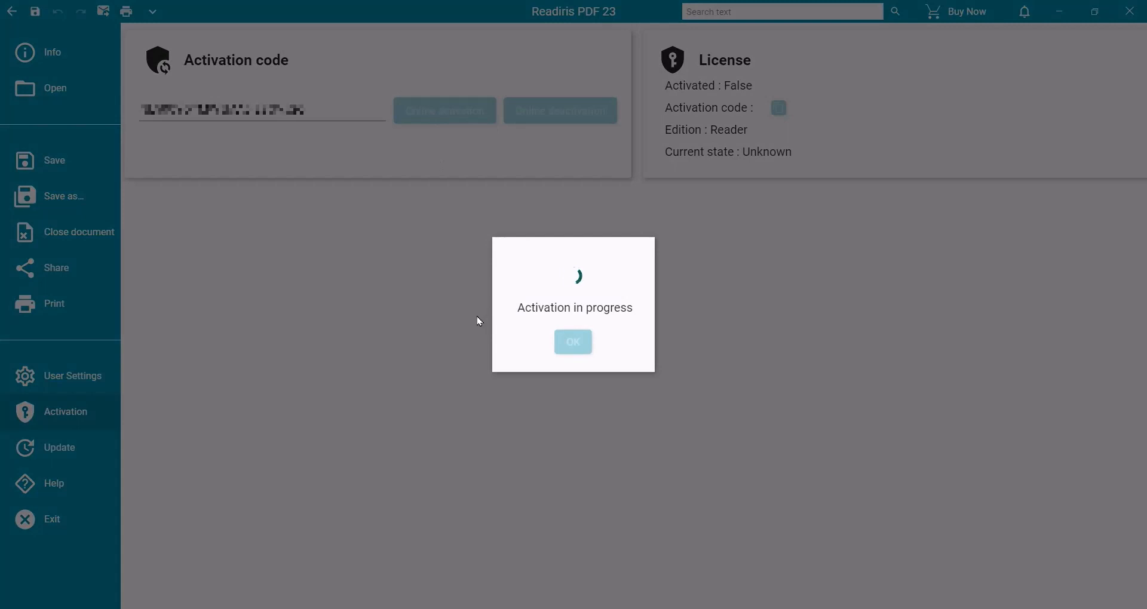
mouse_move(473, 327)
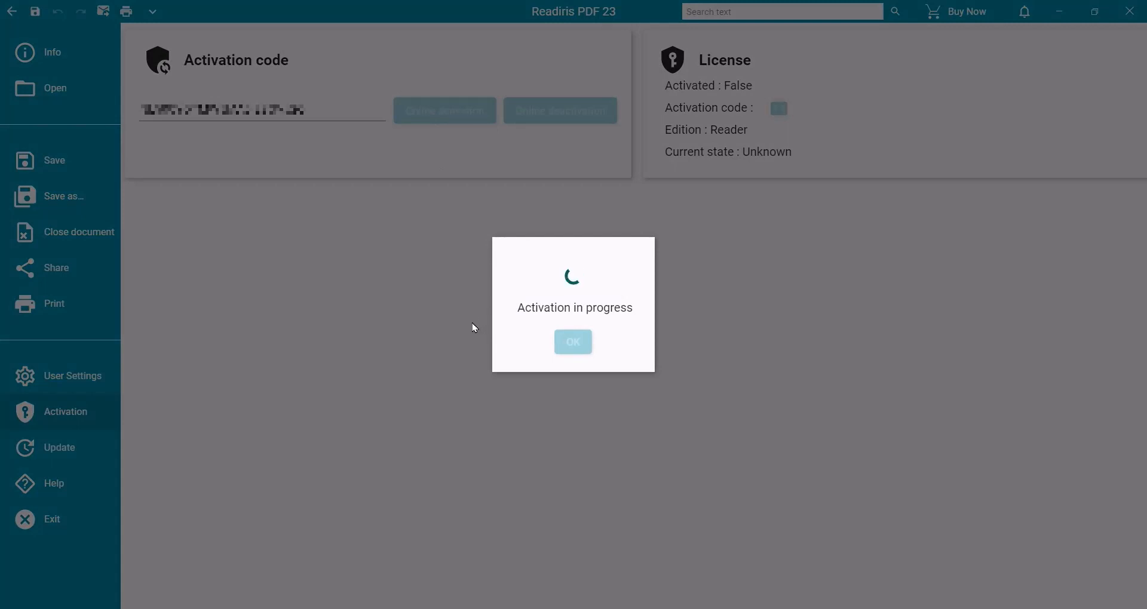
left_click(572, 343)
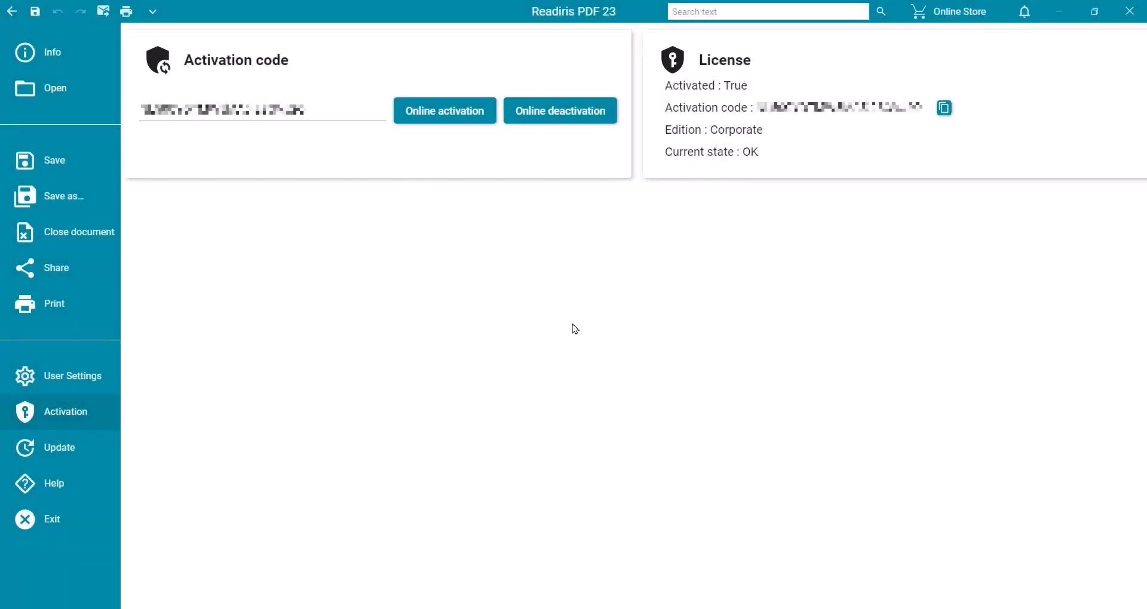